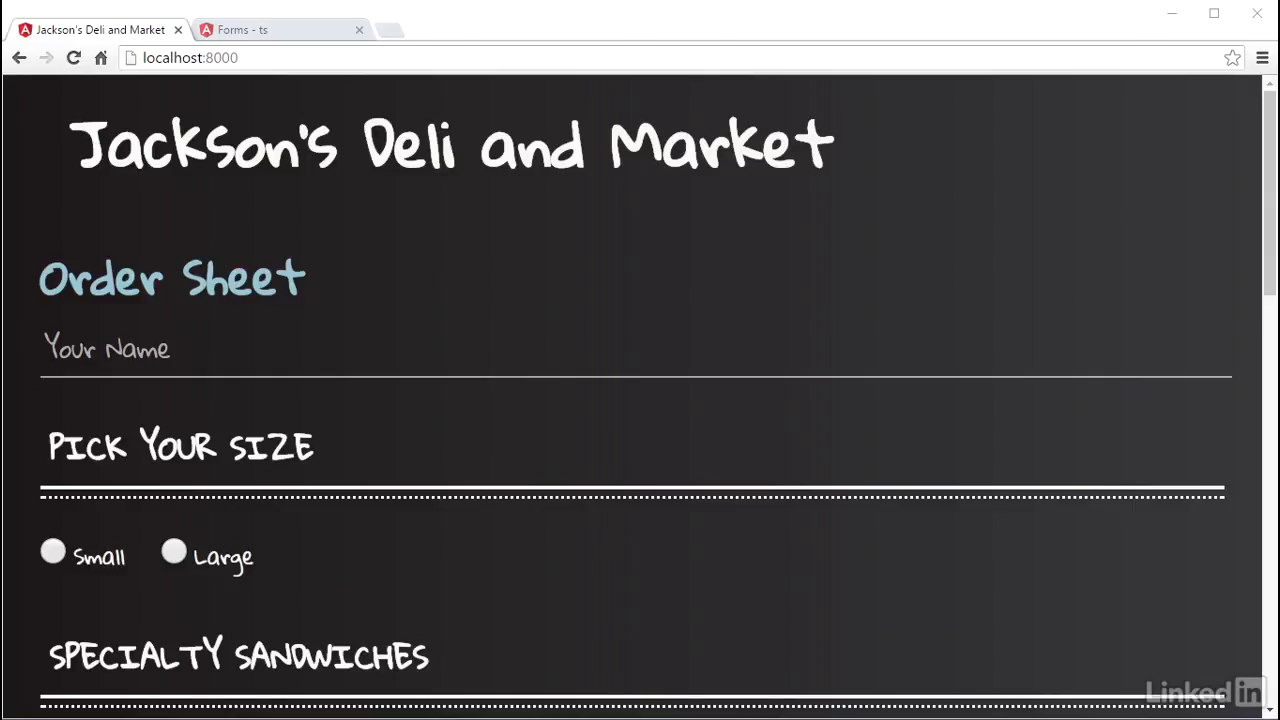
# - Scroll the order sheet page down to the Place Order and Reset buttons
pyautogui.scroll(-3)
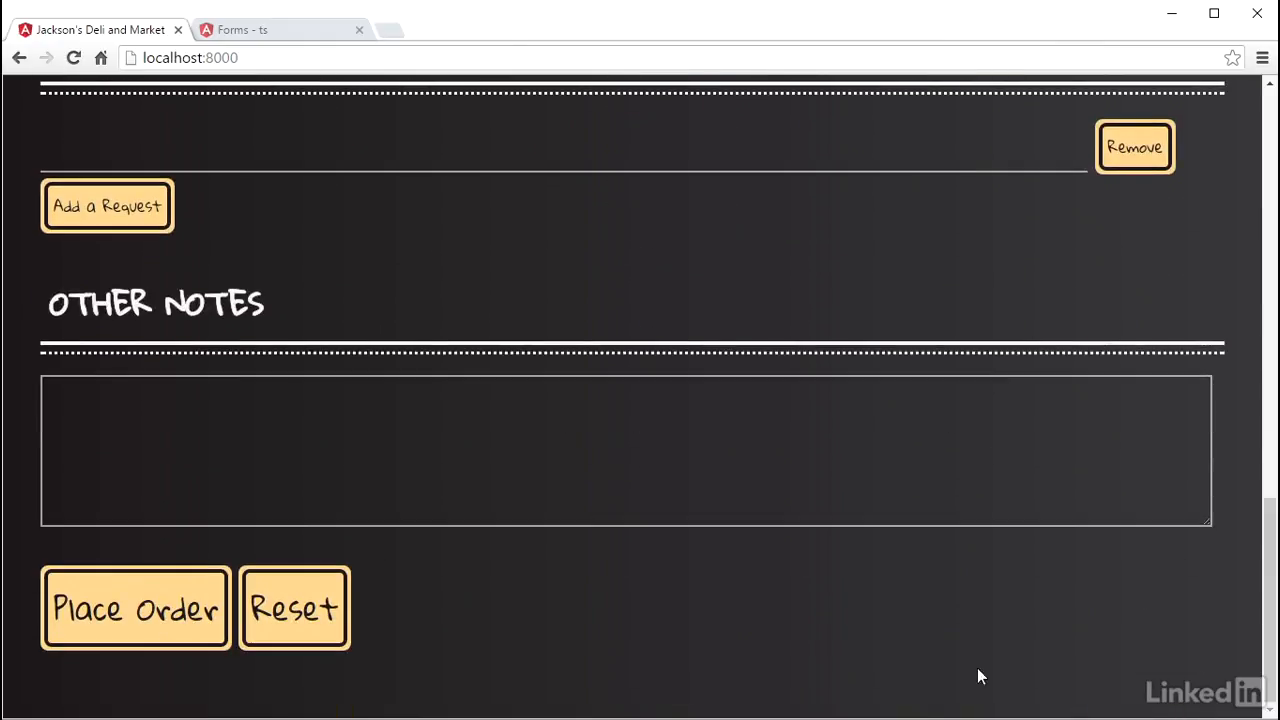
pyautogui.moveTo(294, 608)
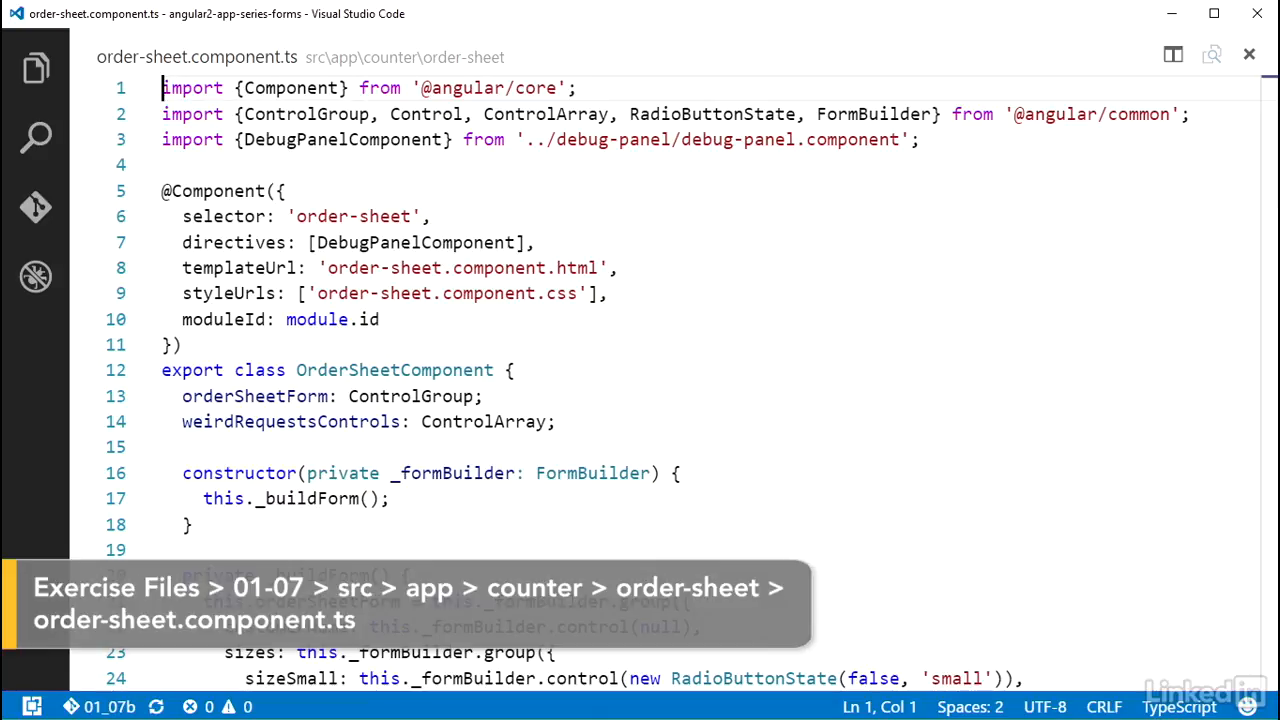
# - Add onClearForm() at the end of OrderSheetComponent calling this._buildForm();
pyautogui.scroll(-3)
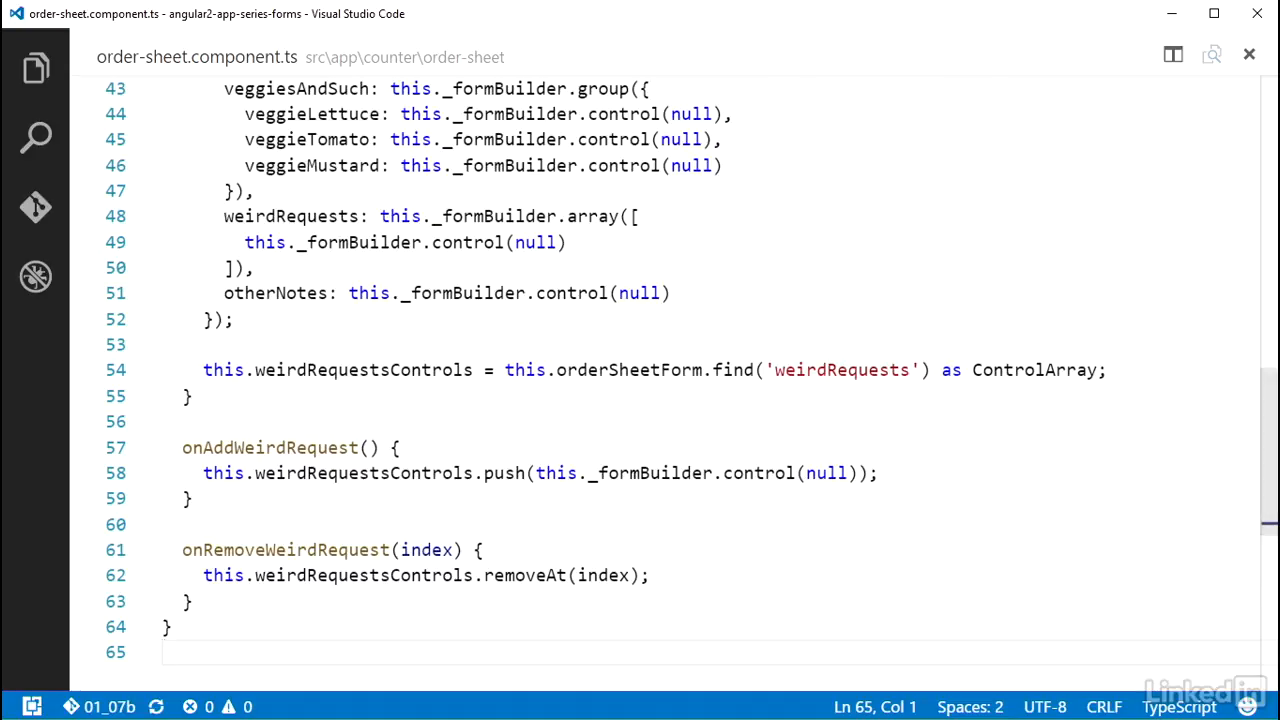
pyautogui.write('o')
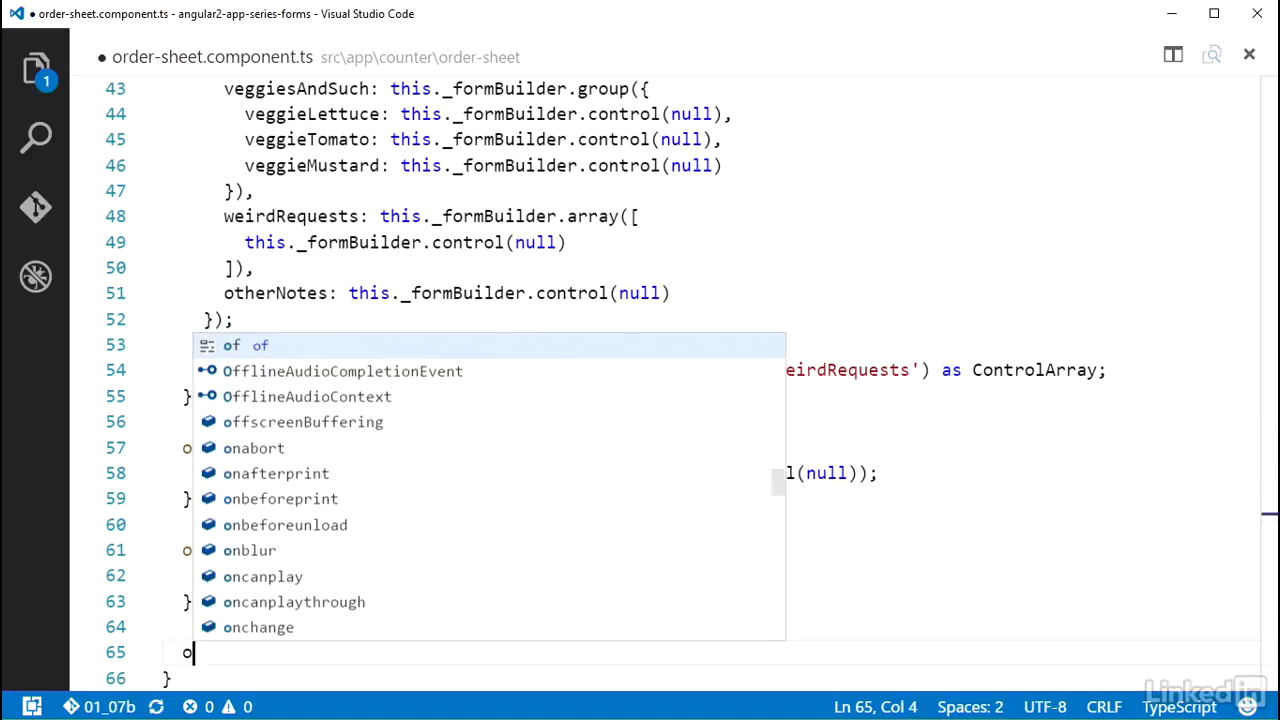
pyautogui.write('nClearForm() {')
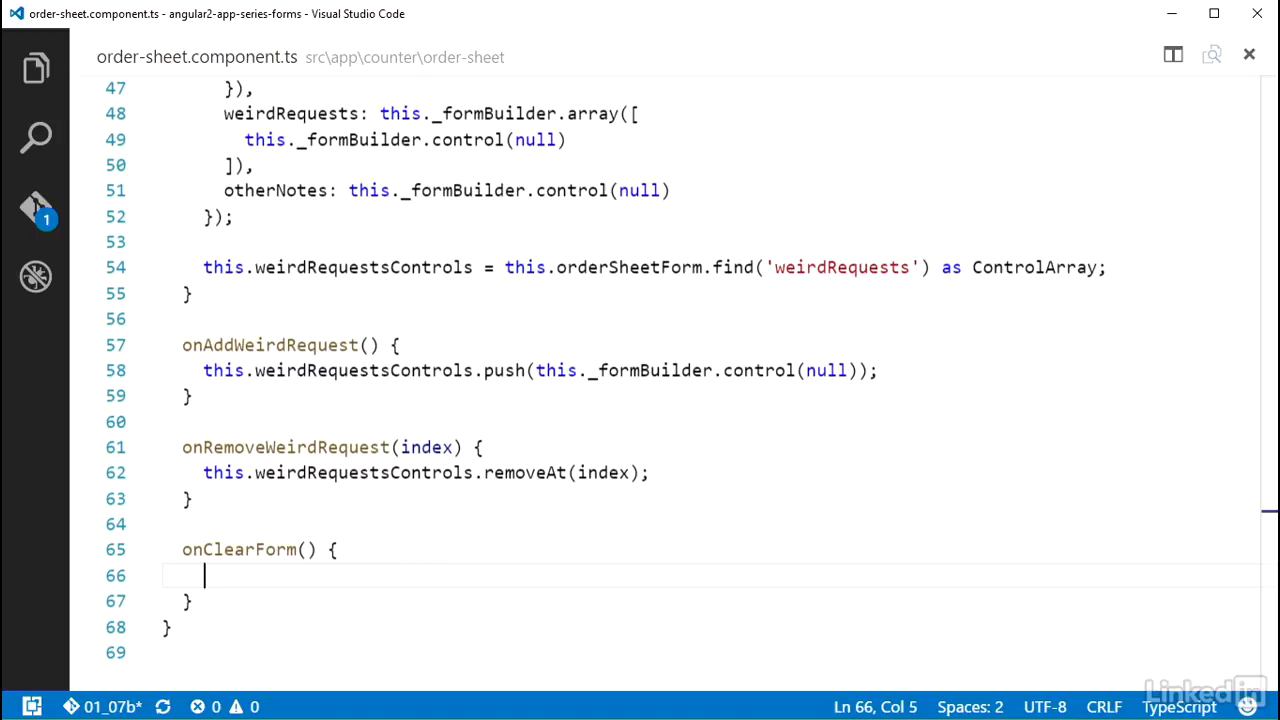
pyautogui.write('this._buildForm')
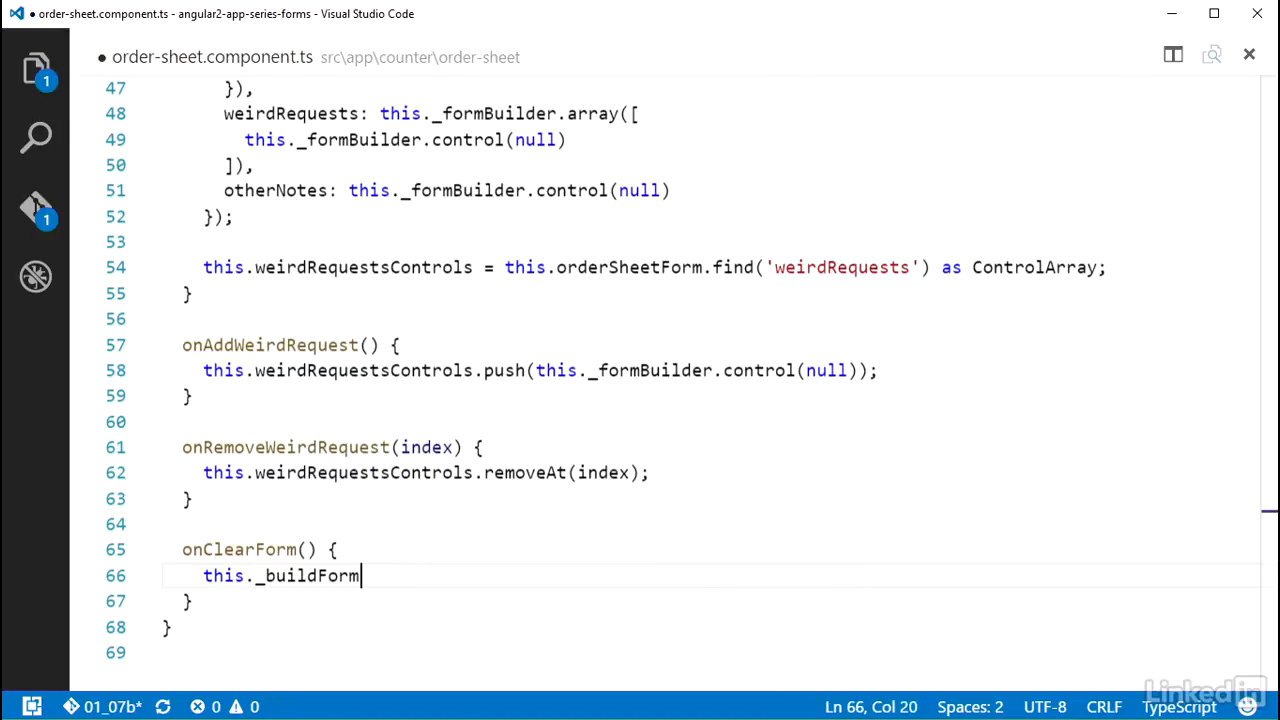
pyautogui.write('();')
pyautogui.write('setTimeout()')
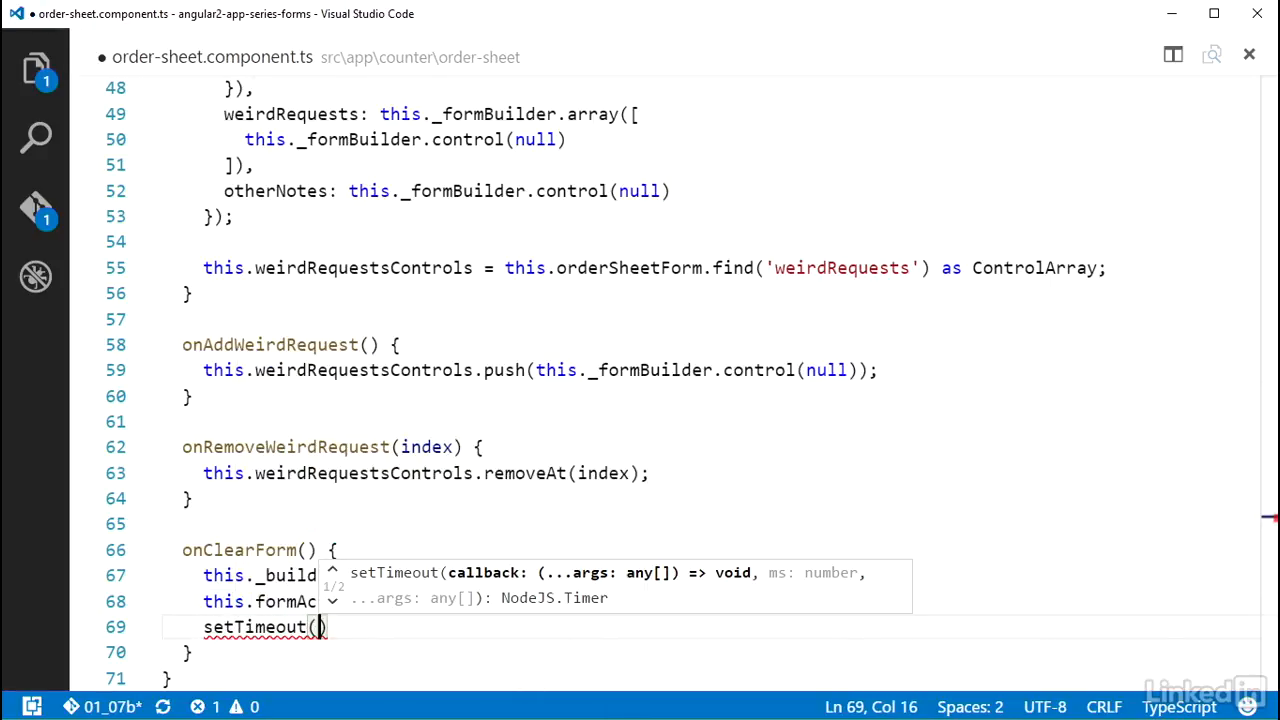
# - Save, then set this.formActive = true; inside the setTimeout callback with delay 0
pyautogui.press('ctrl+s')
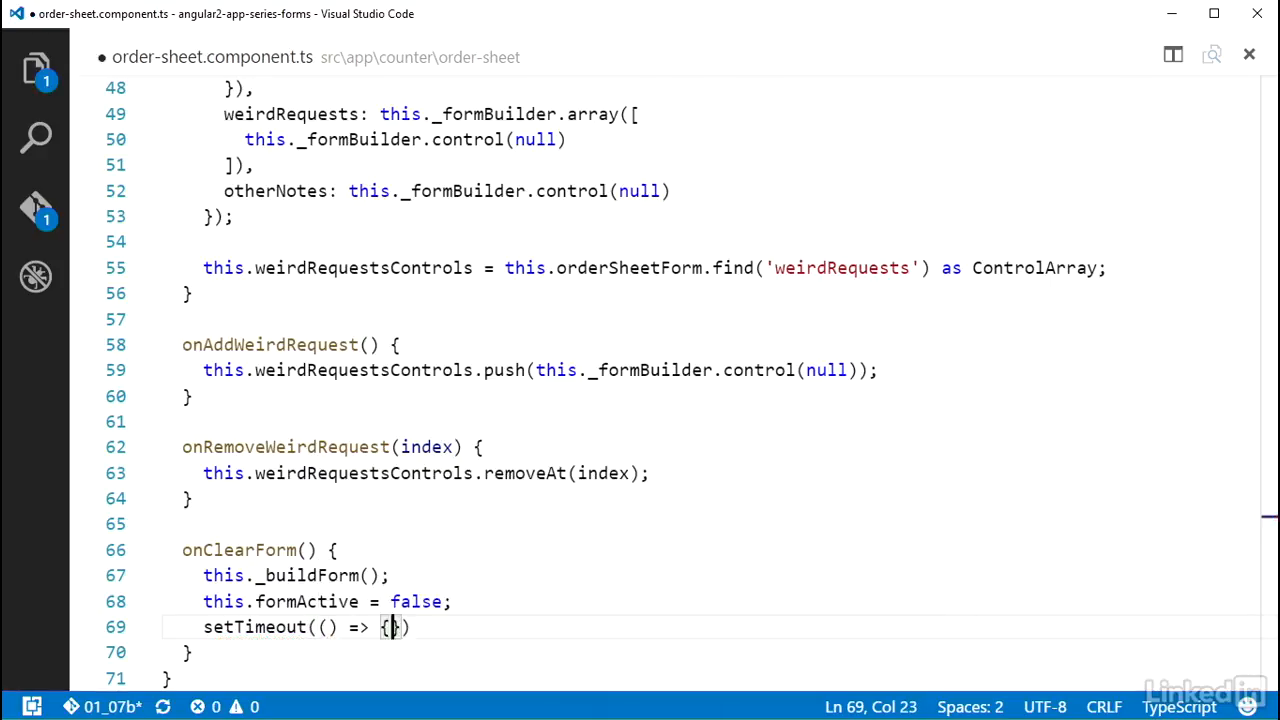
pyautogui.write('this.formActive =')
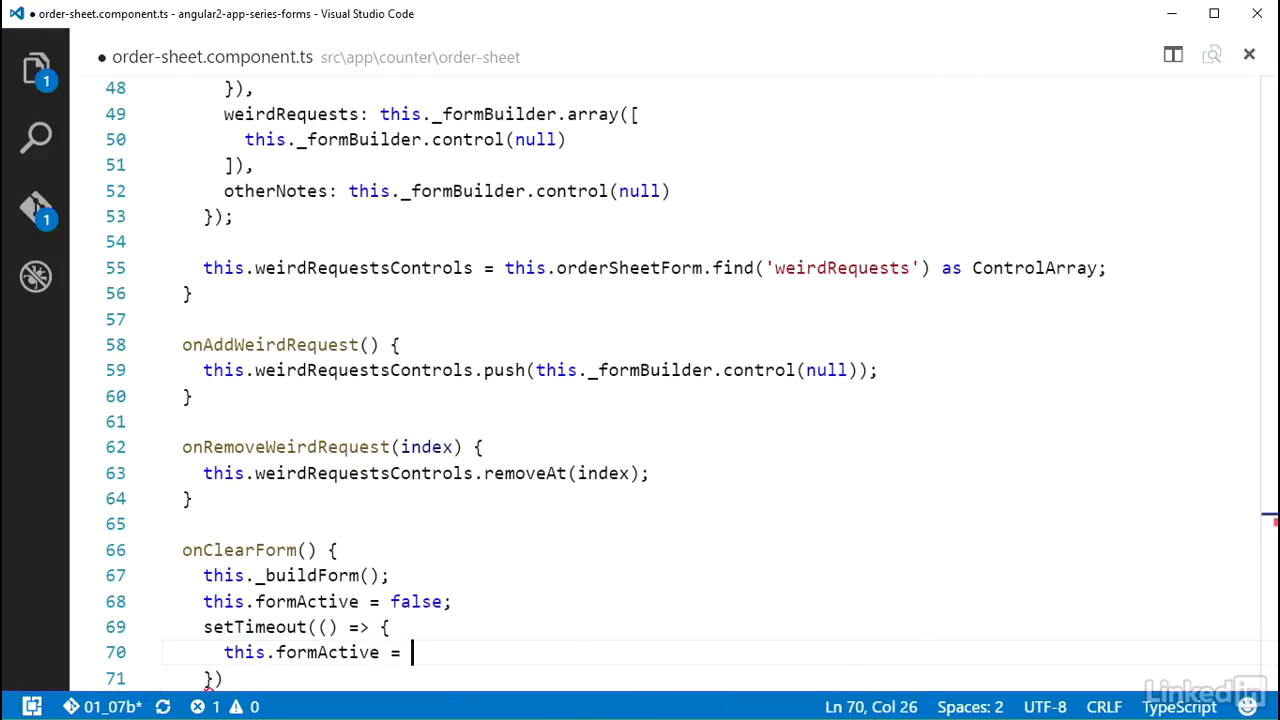
pyautogui.write('true;')
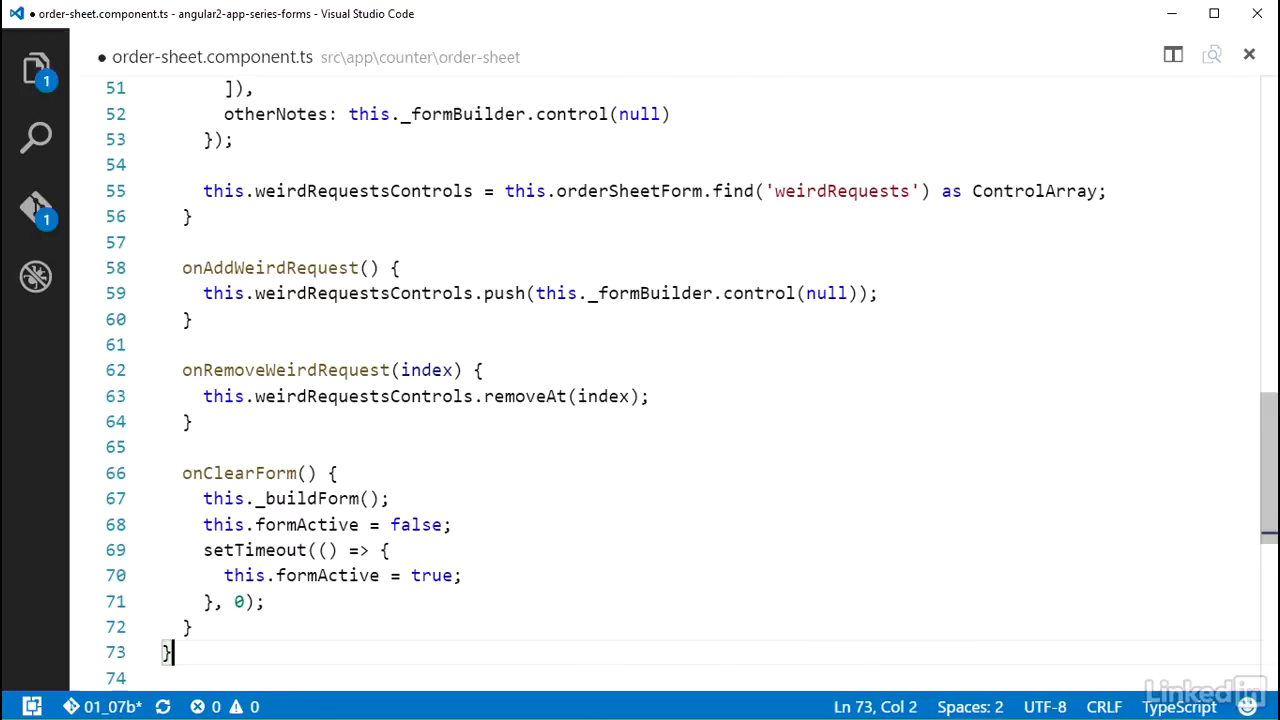